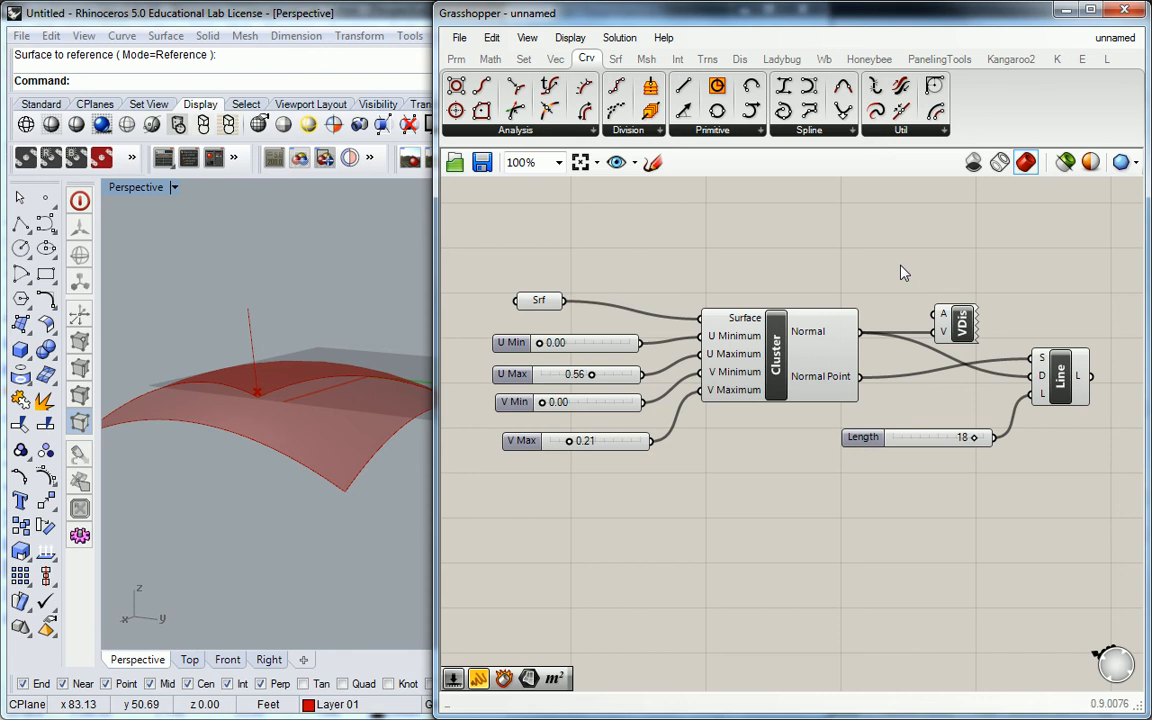
Step: Select the Cluster component that derives the surface normal and point
left_click(775, 355)
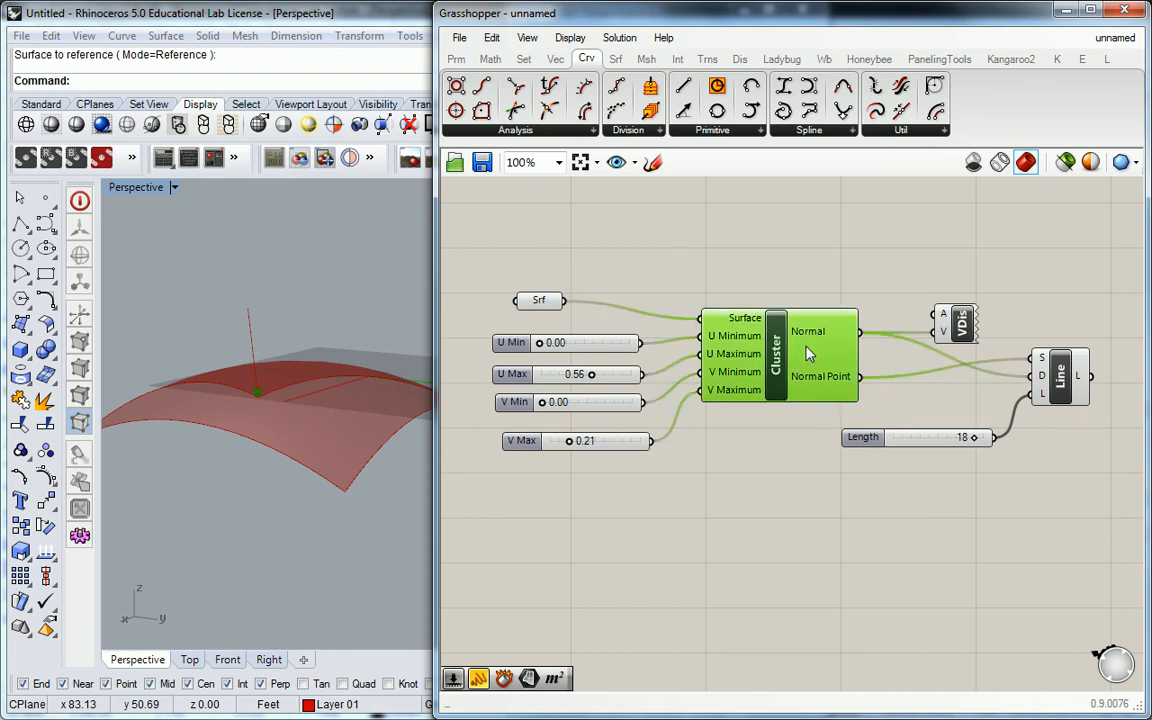
mouse_move(810, 353)
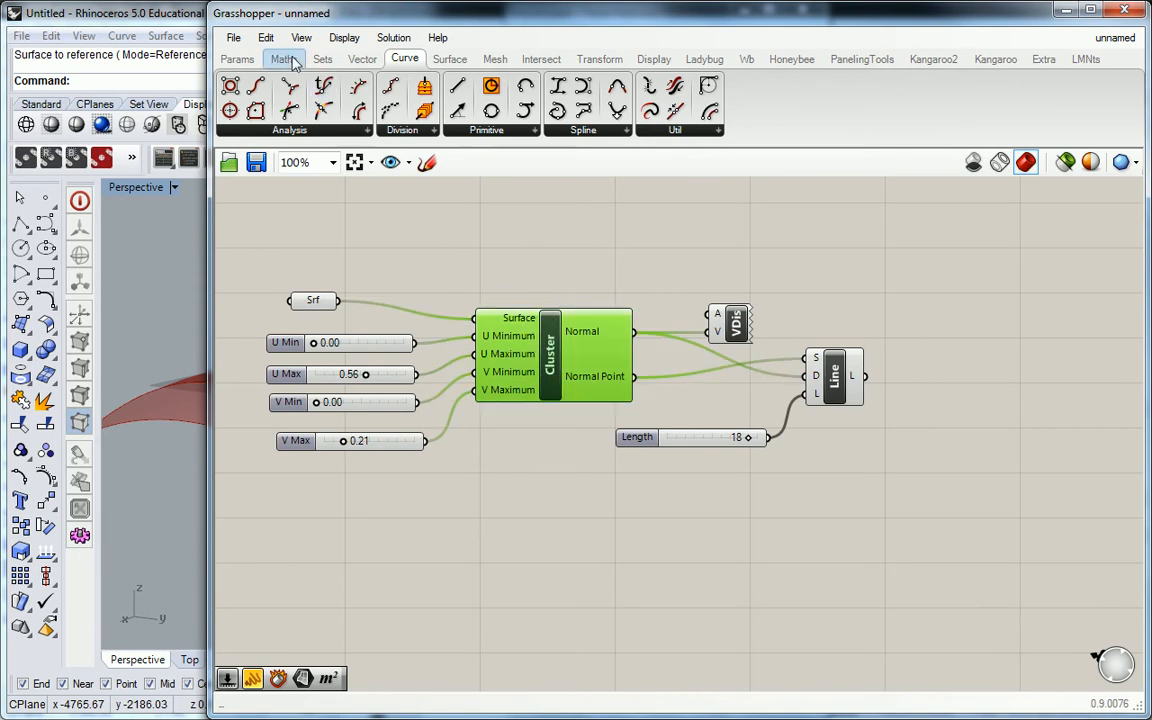
Step: Create a user object from the selected cluster via the File menu's Create User Object
left_click(266, 37)
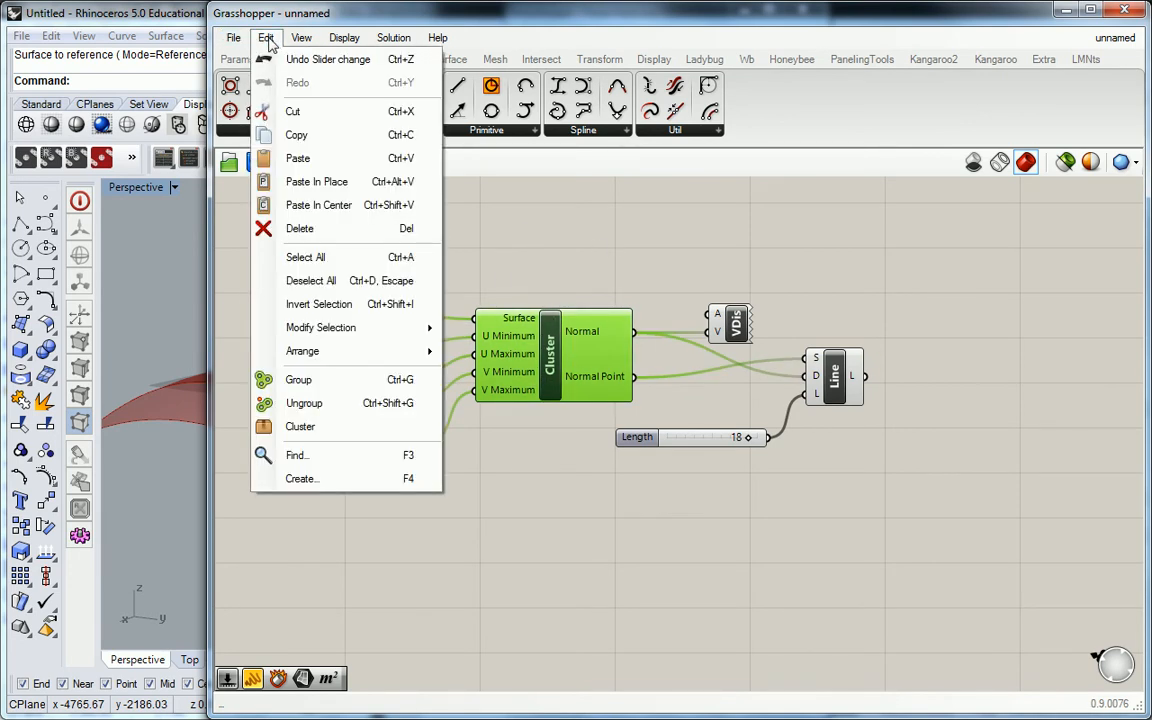
mouse_move(221, 39)
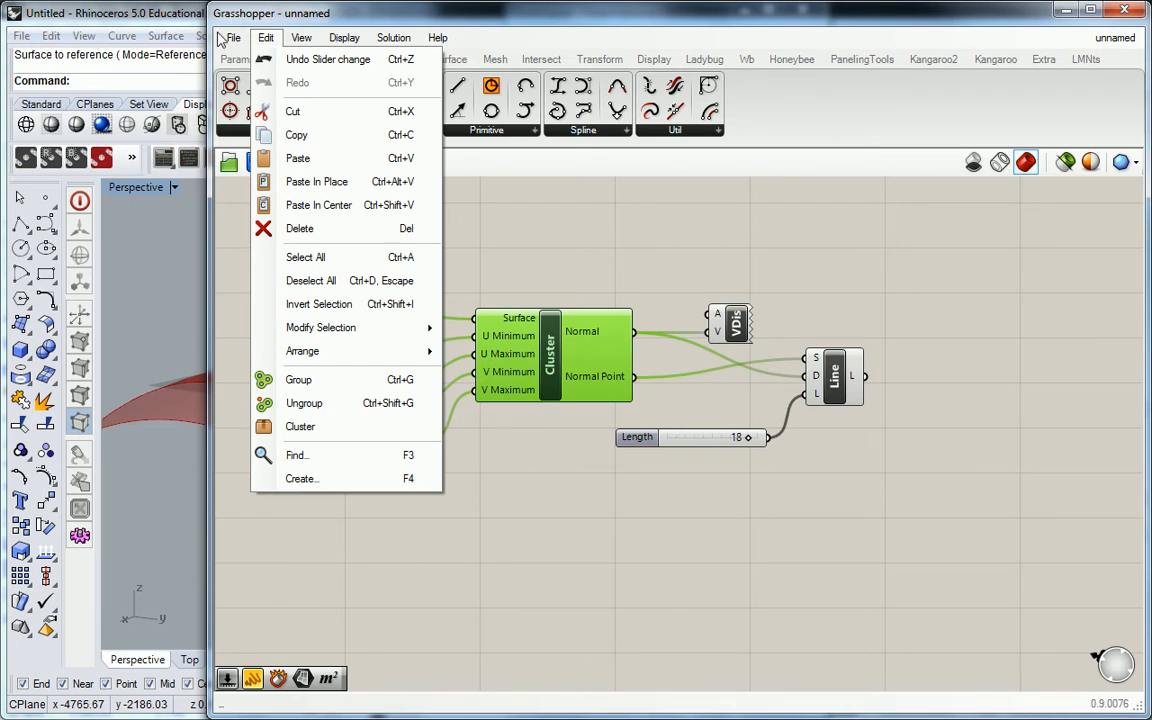
left_click(233, 37)
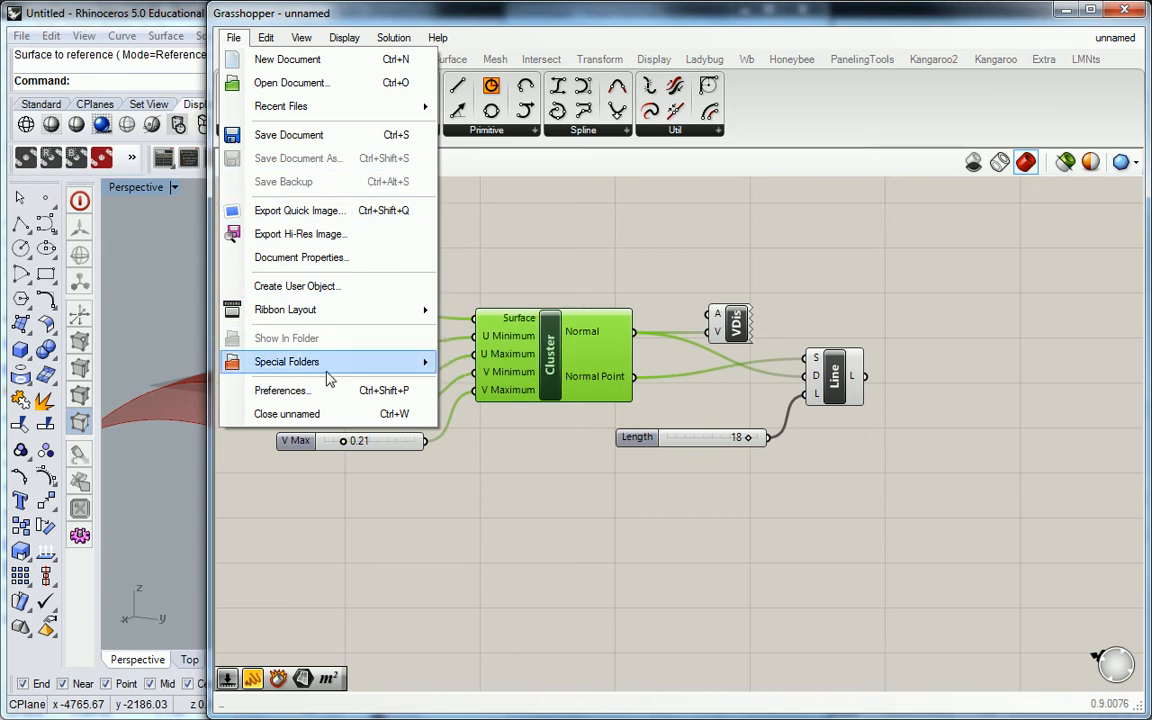
mouse_move(318, 290)
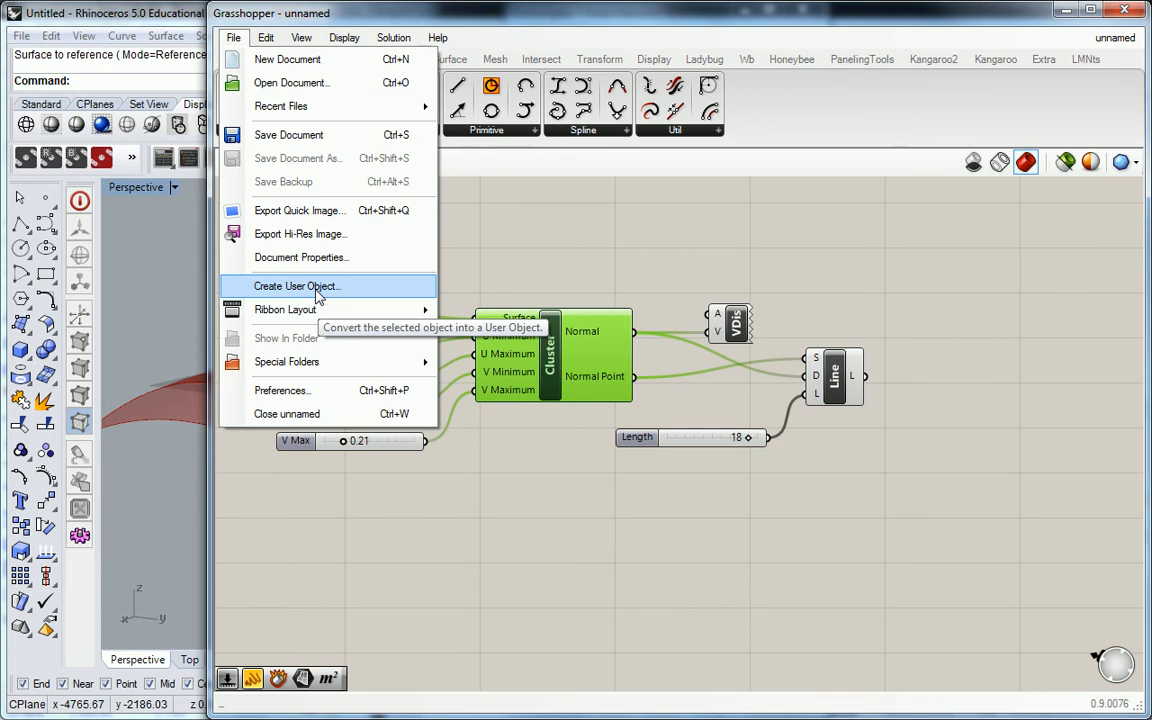
left_click(296, 286)
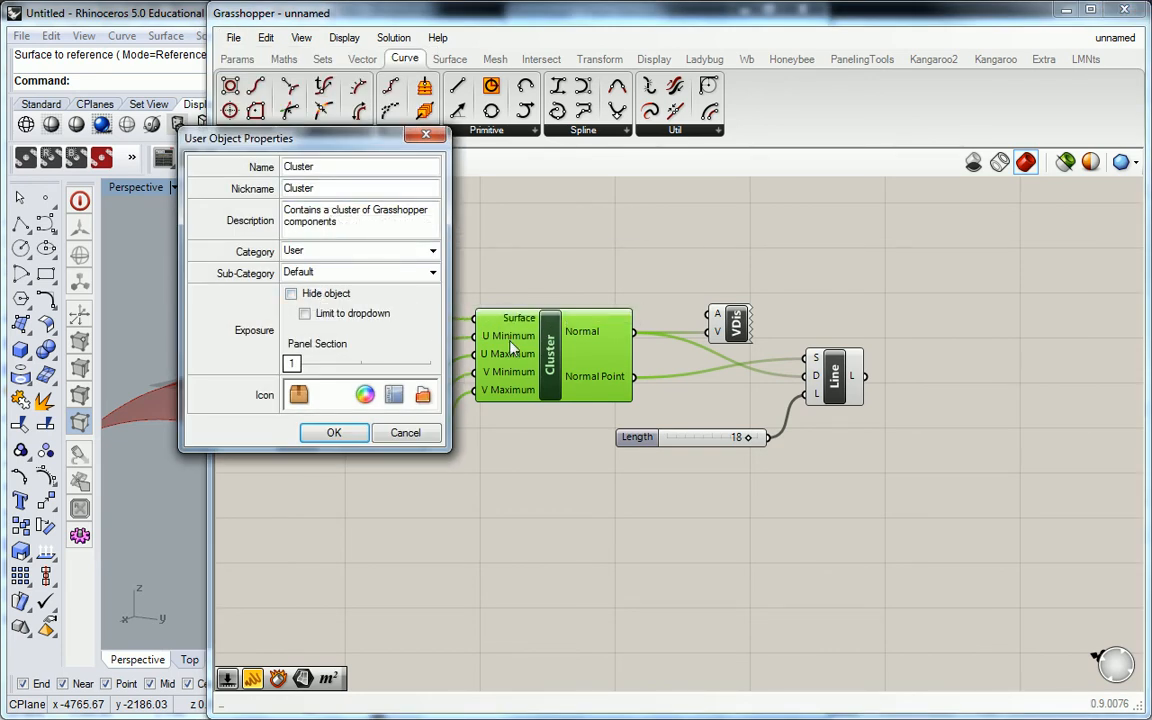
Step: Name the user object 'Quadrilateral SRF Normal' and start the description with 'Finds'
left_click(333, 166)
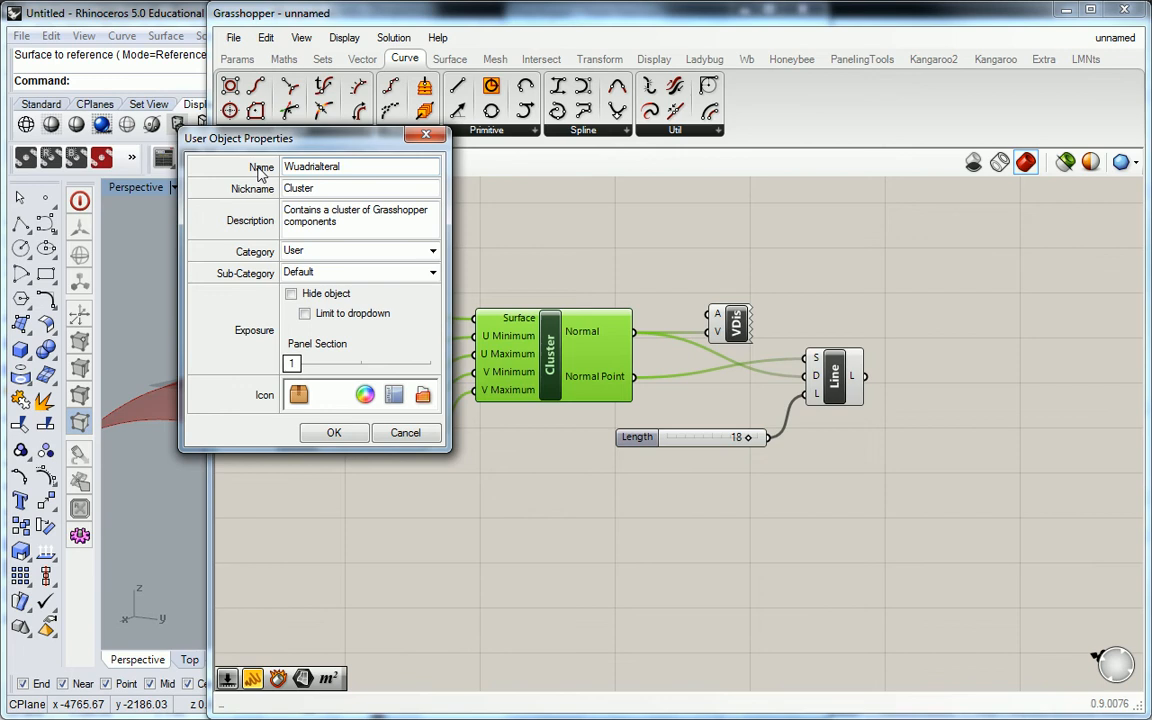
left_click(335, 167)
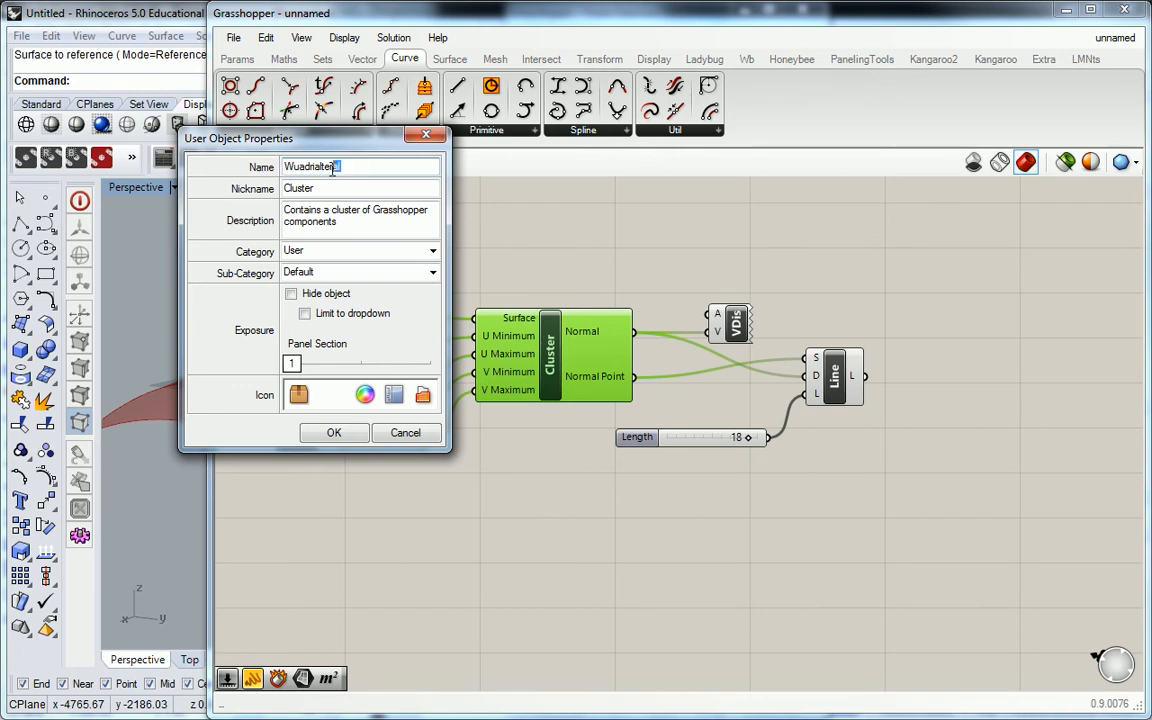
type("Quad")
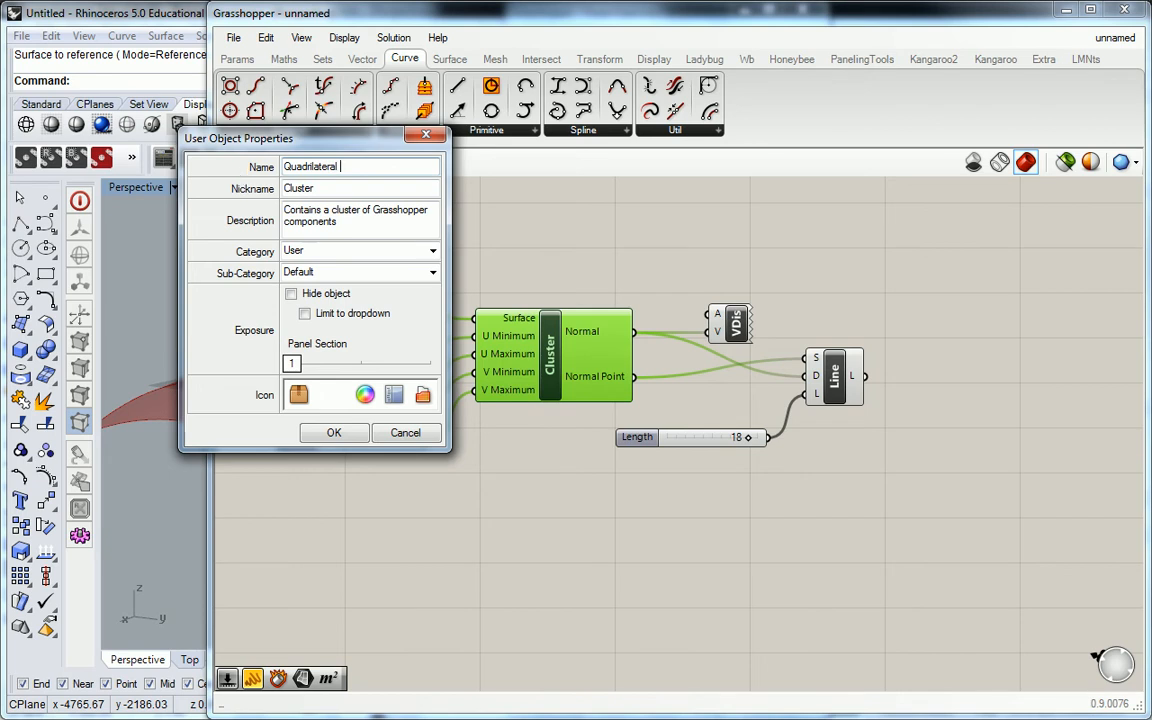
type("Norm")
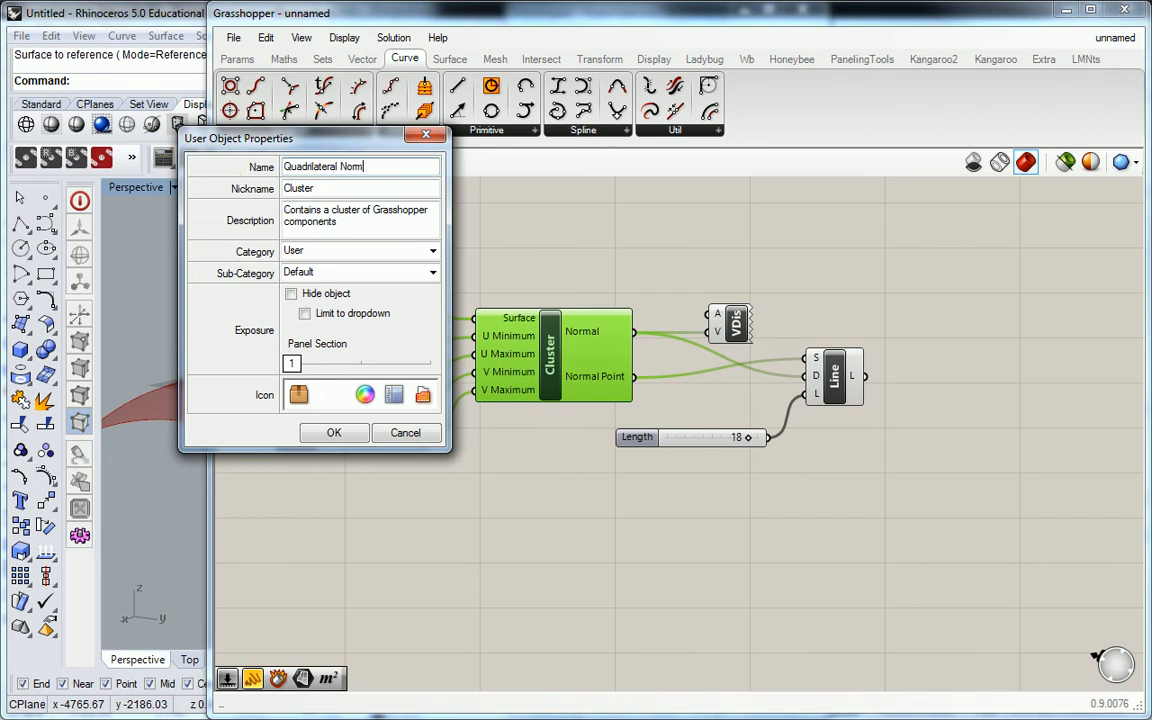
key("BackSpace")
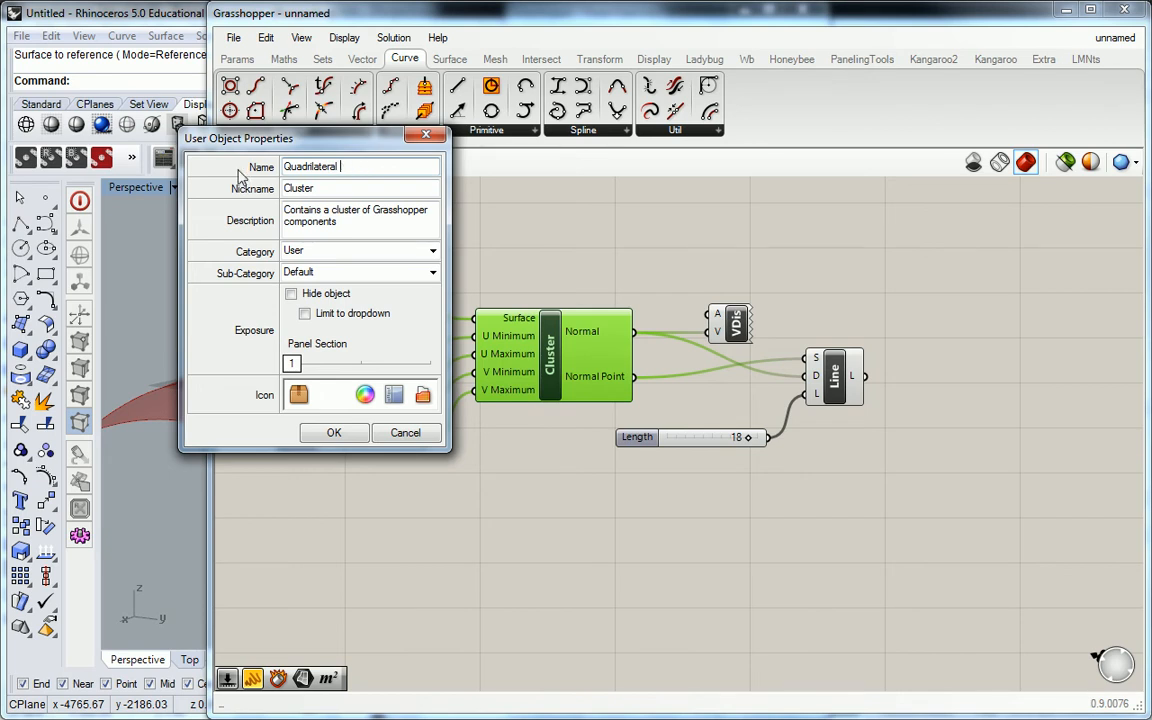
type("SRF Normal")
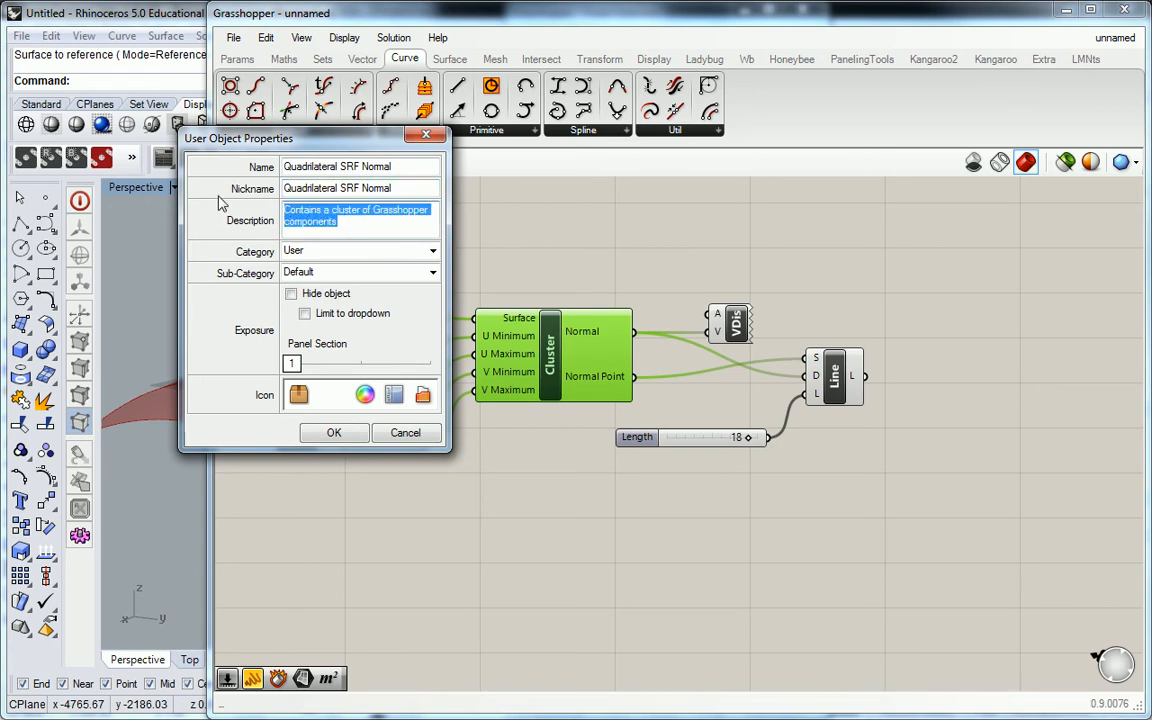
type("Finds Srf Normal on Quadrilateral.")
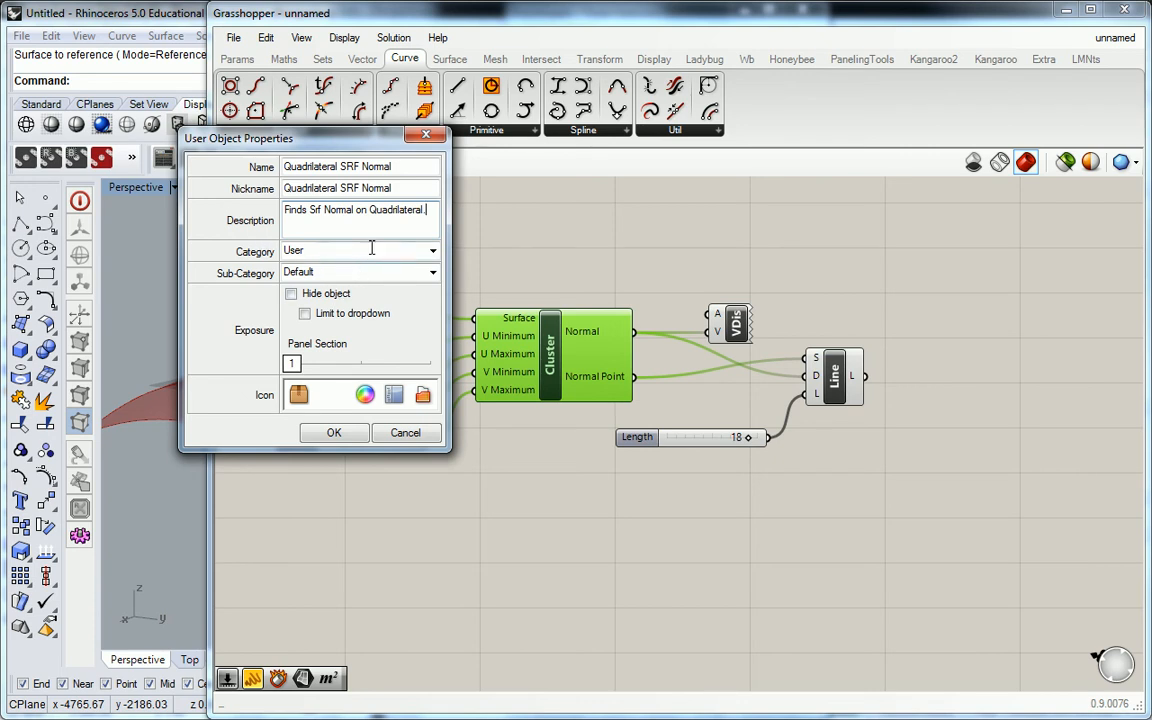
left_click(432, 250)
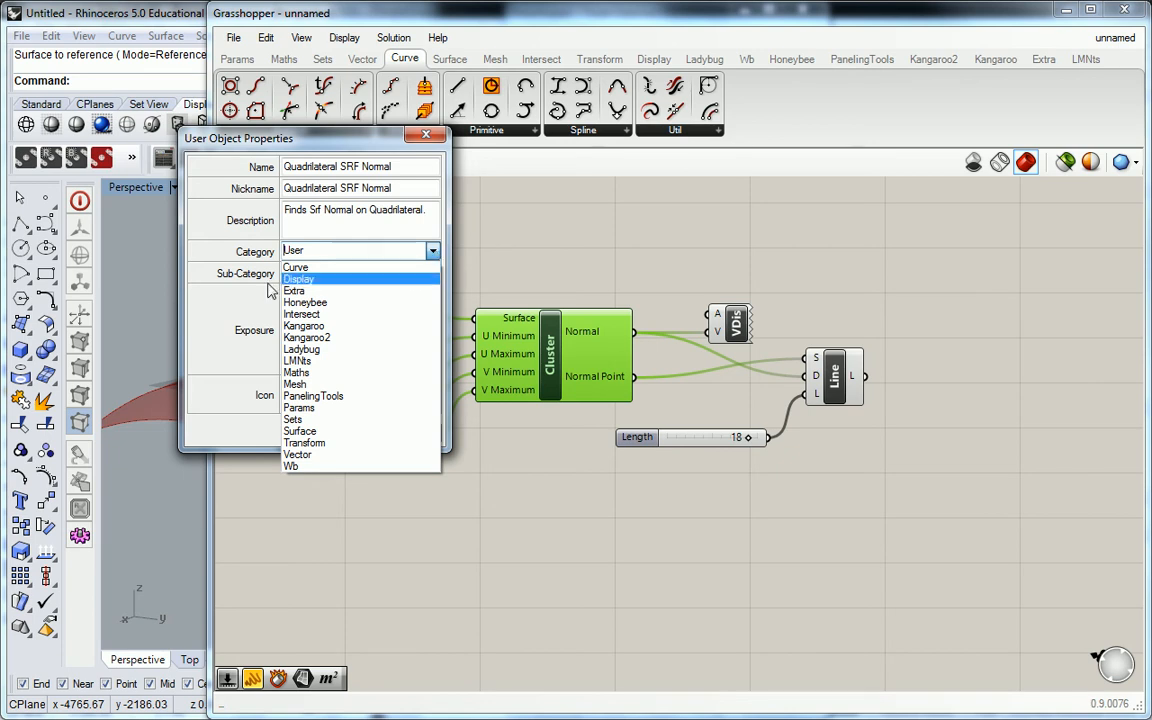
left_click(295, 279)
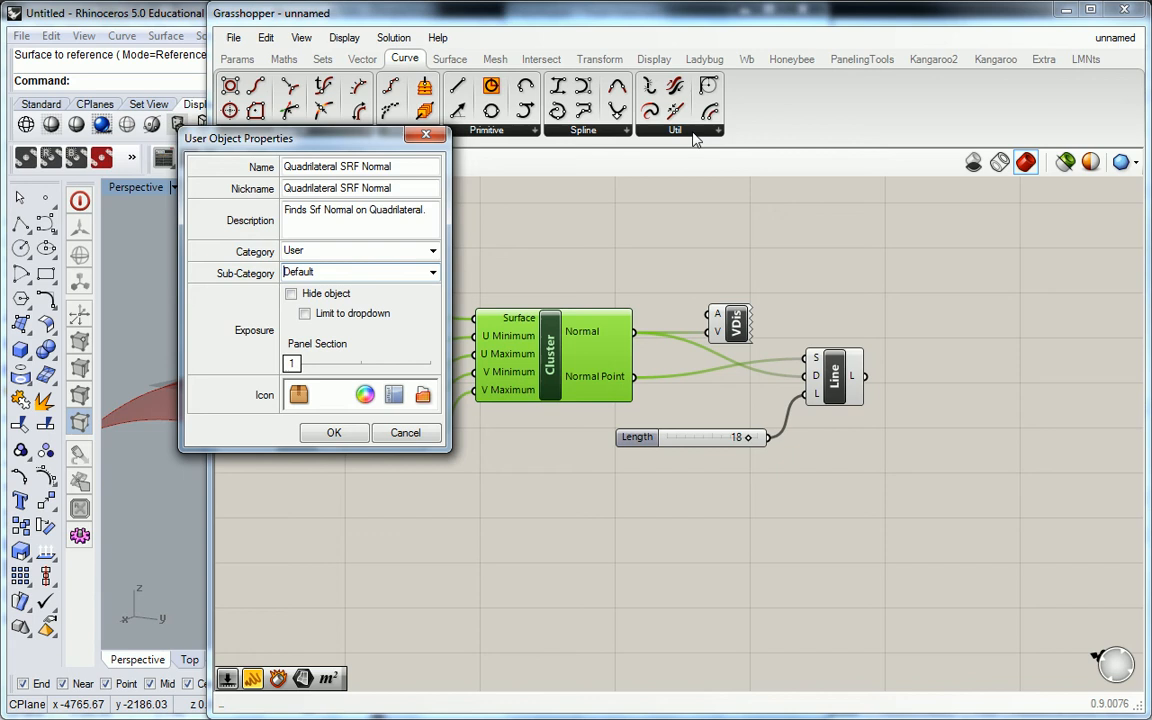
mouse_move(265, 336)
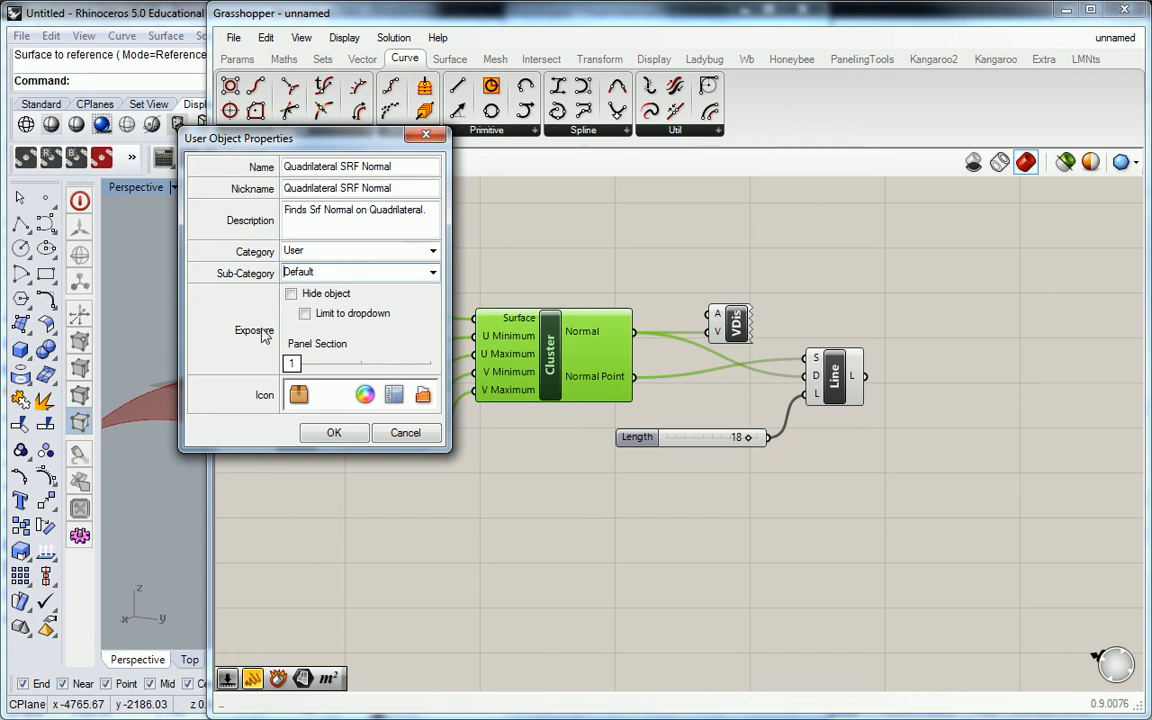
mouse_move(360, 372)
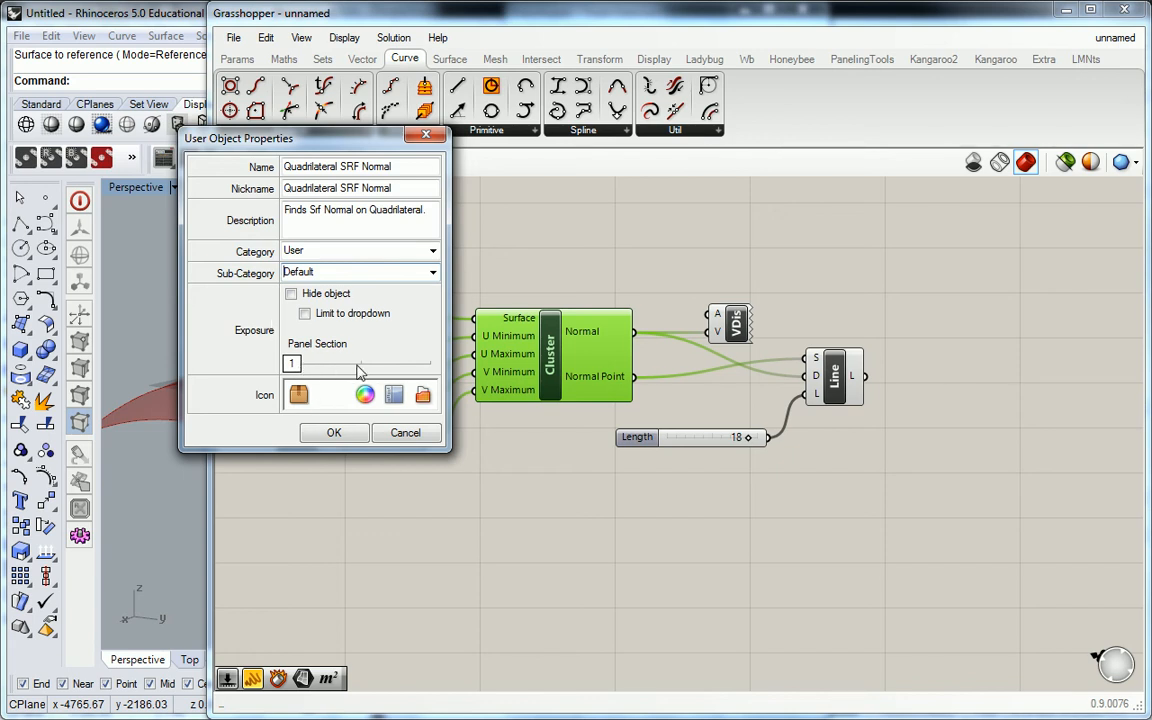
left_click_drag(300, 363, 360, 363)
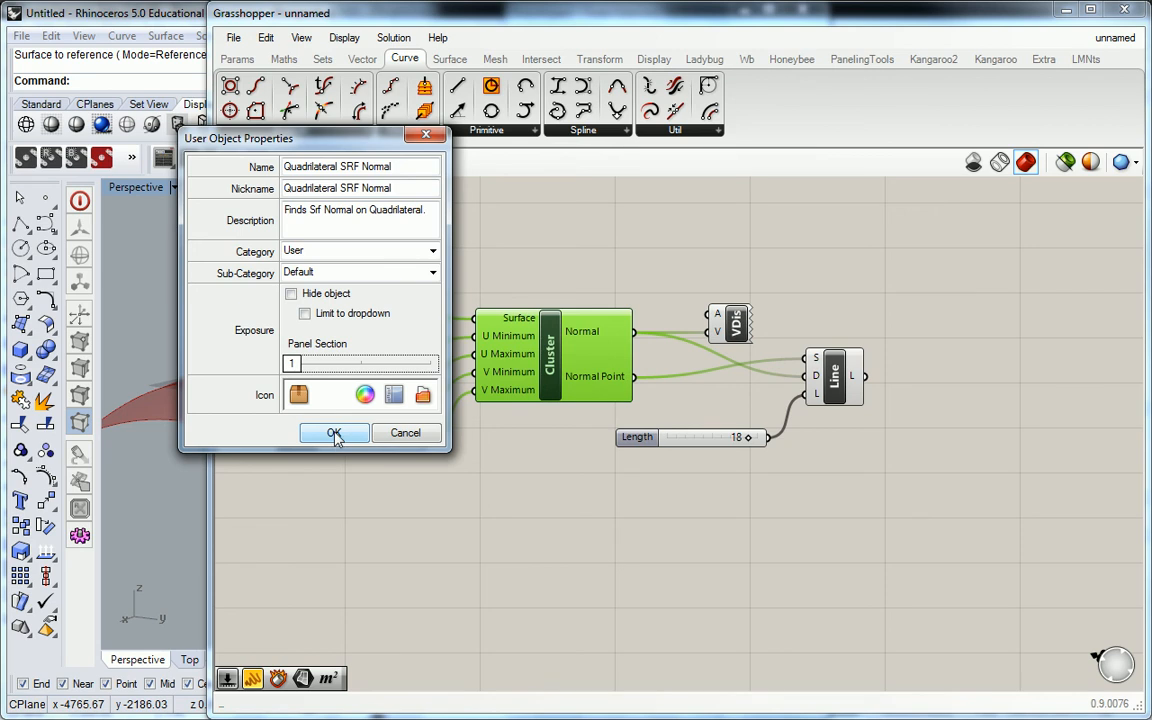
Step: Confirm the user object and view it under Default in the new User tab
left_click(334, 432)
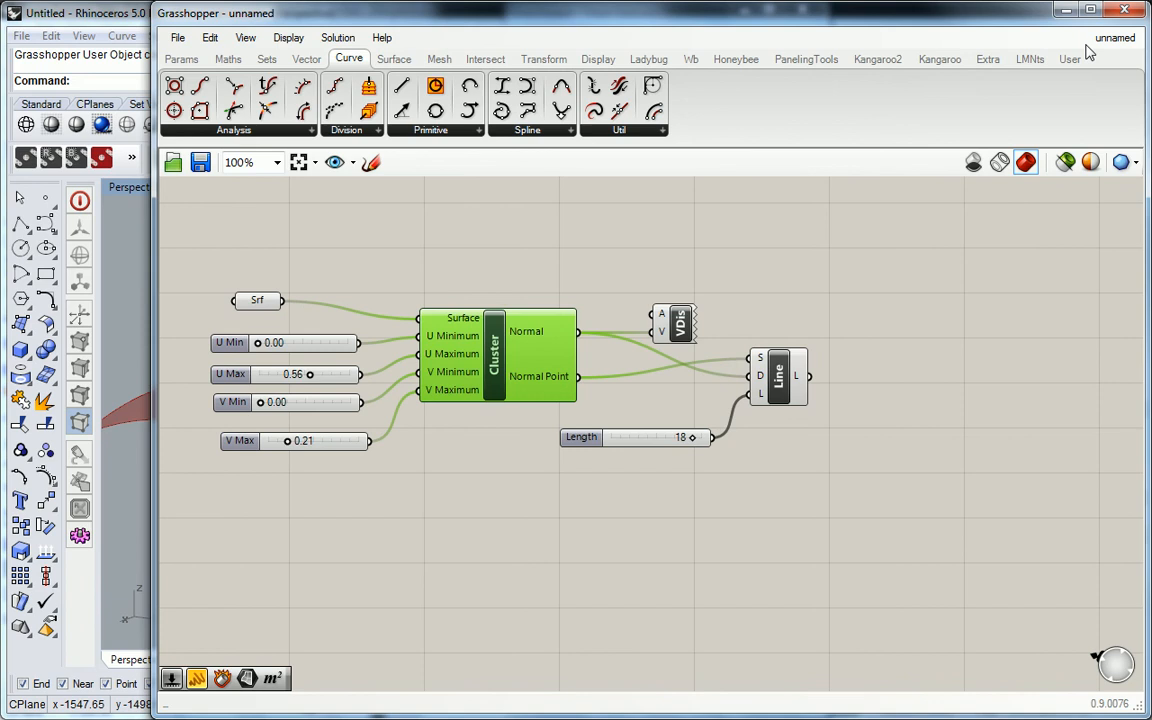
left_click(1069, 58)
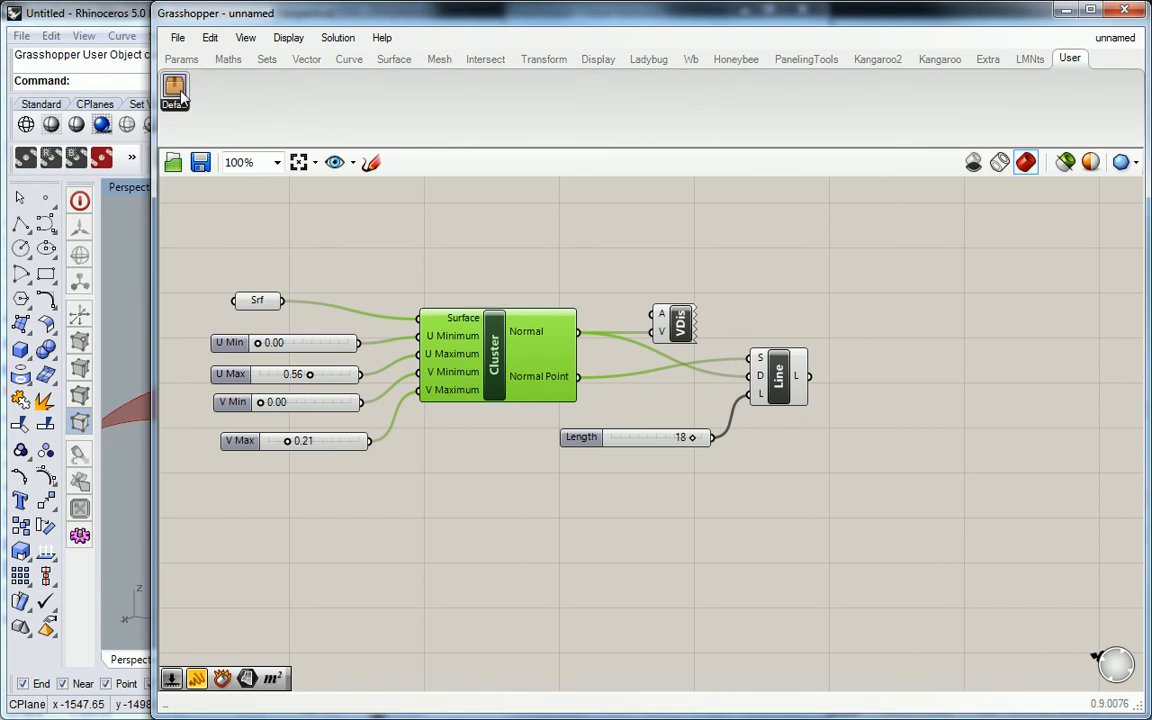
mouse_move(175, 91)
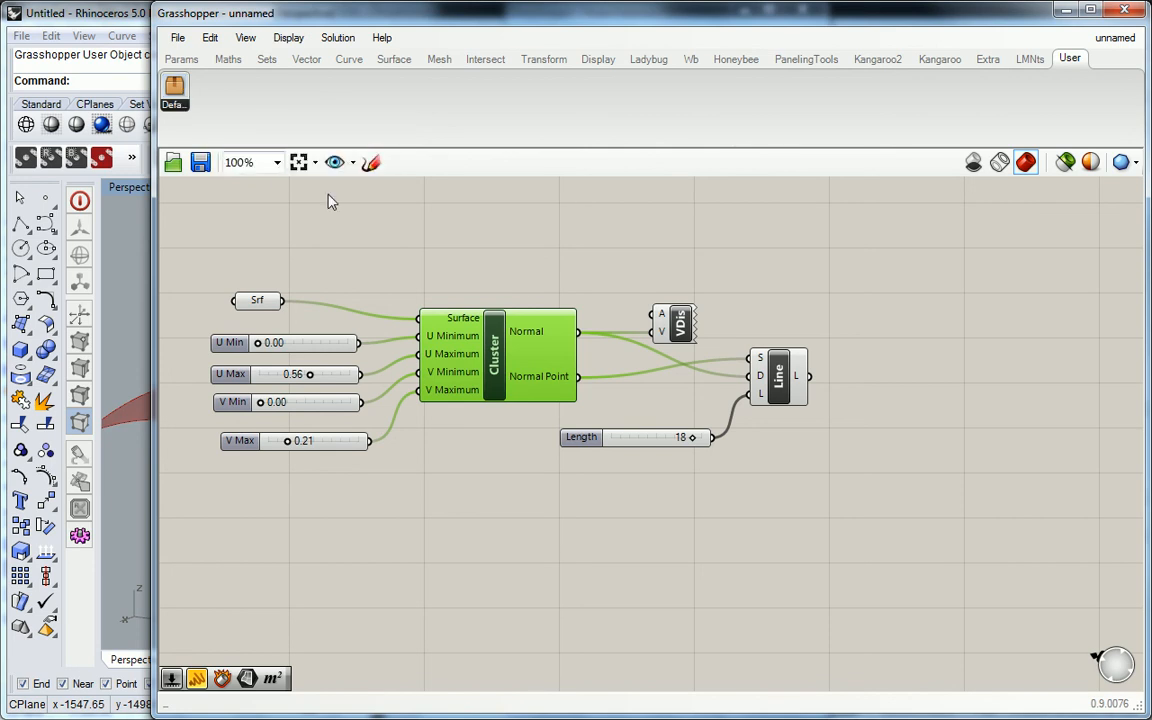
left_click(177, 37)
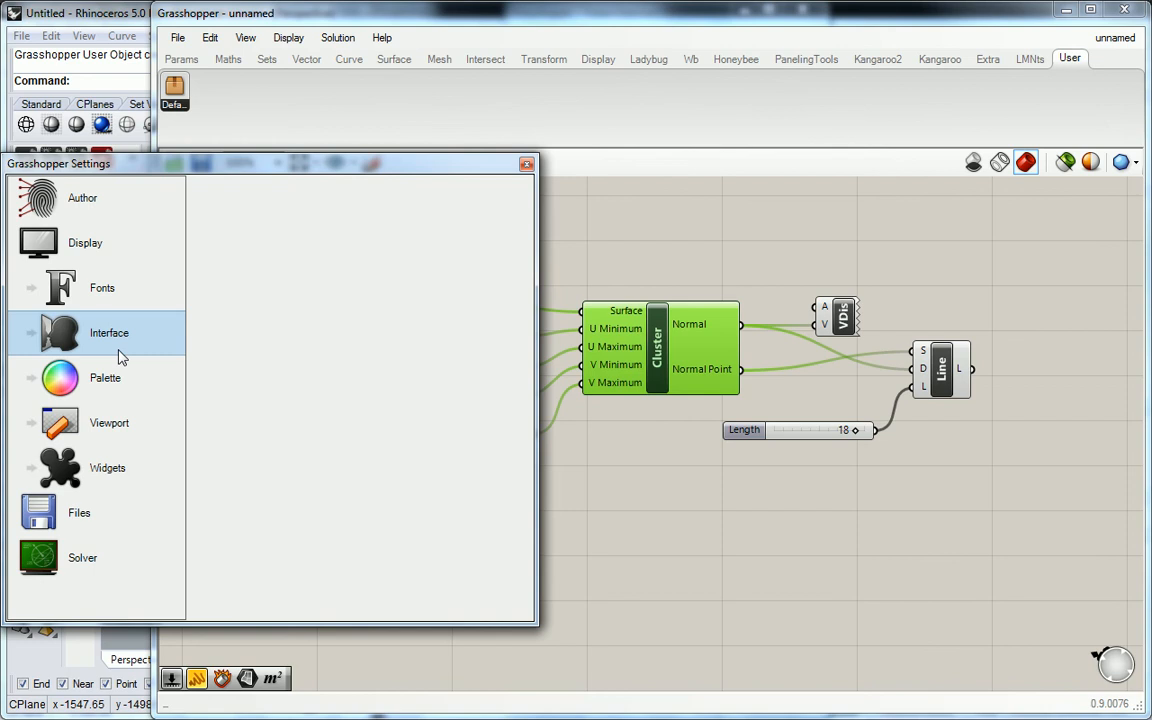
left_click(109, 333)
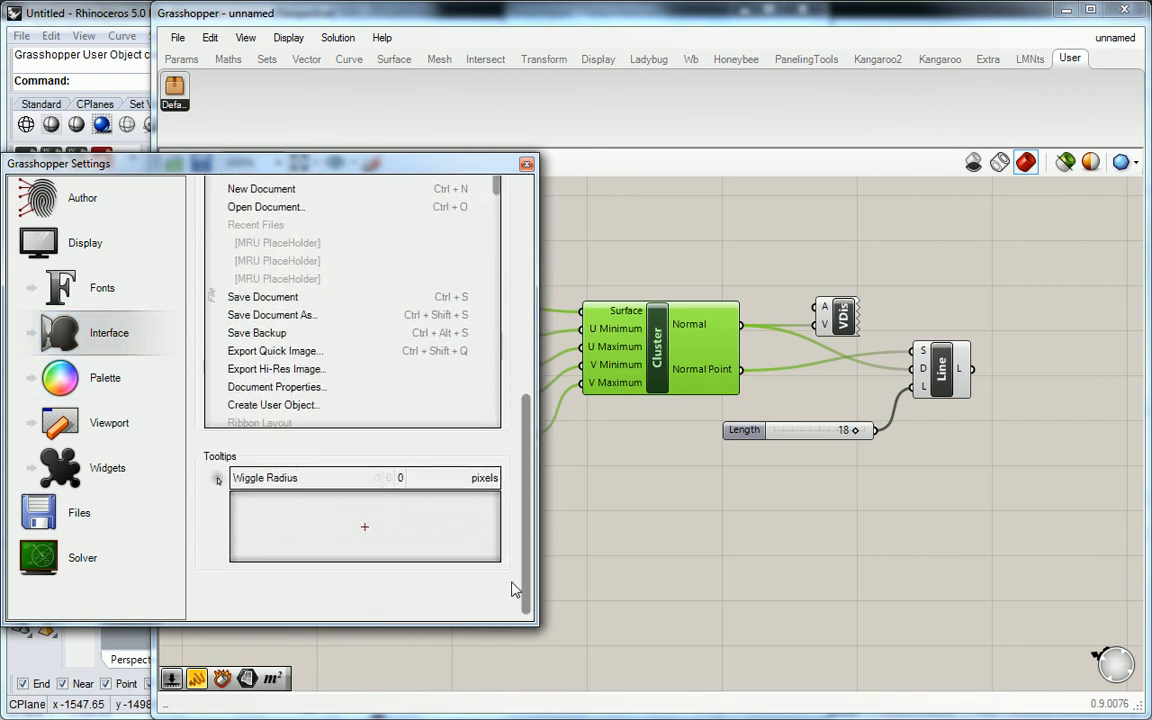
scroll("down", 3)
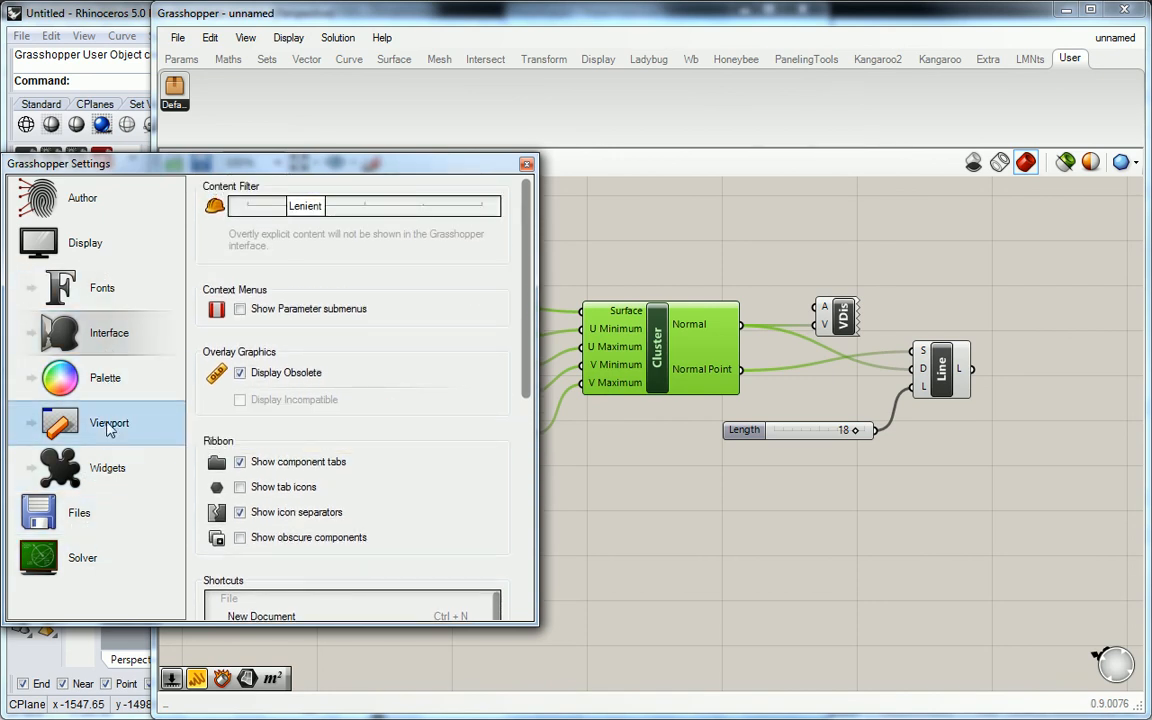
left_click(109, 333)
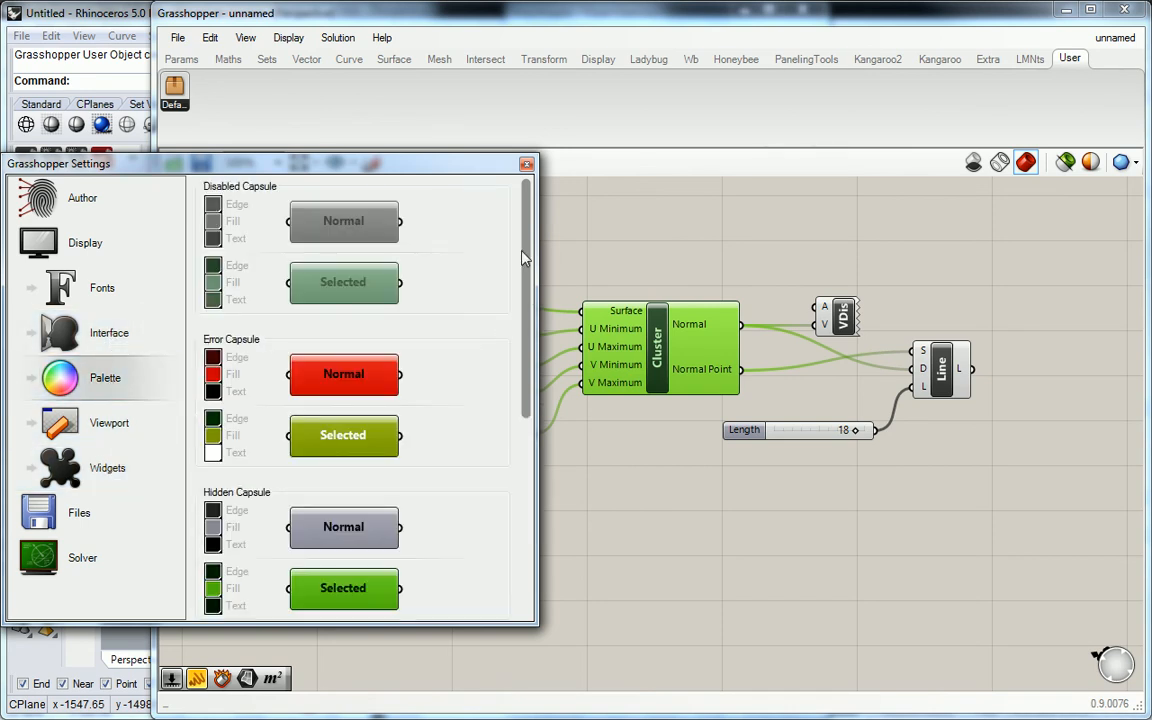
left_click(527, 163)
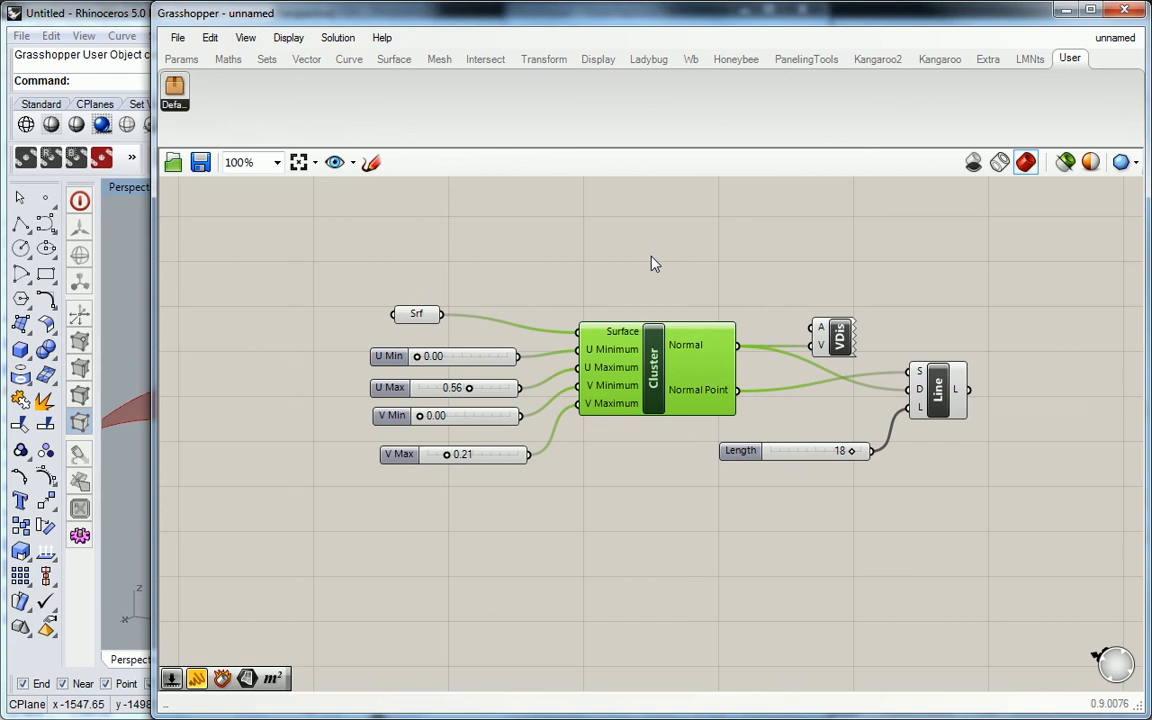
scroll("down", 3)
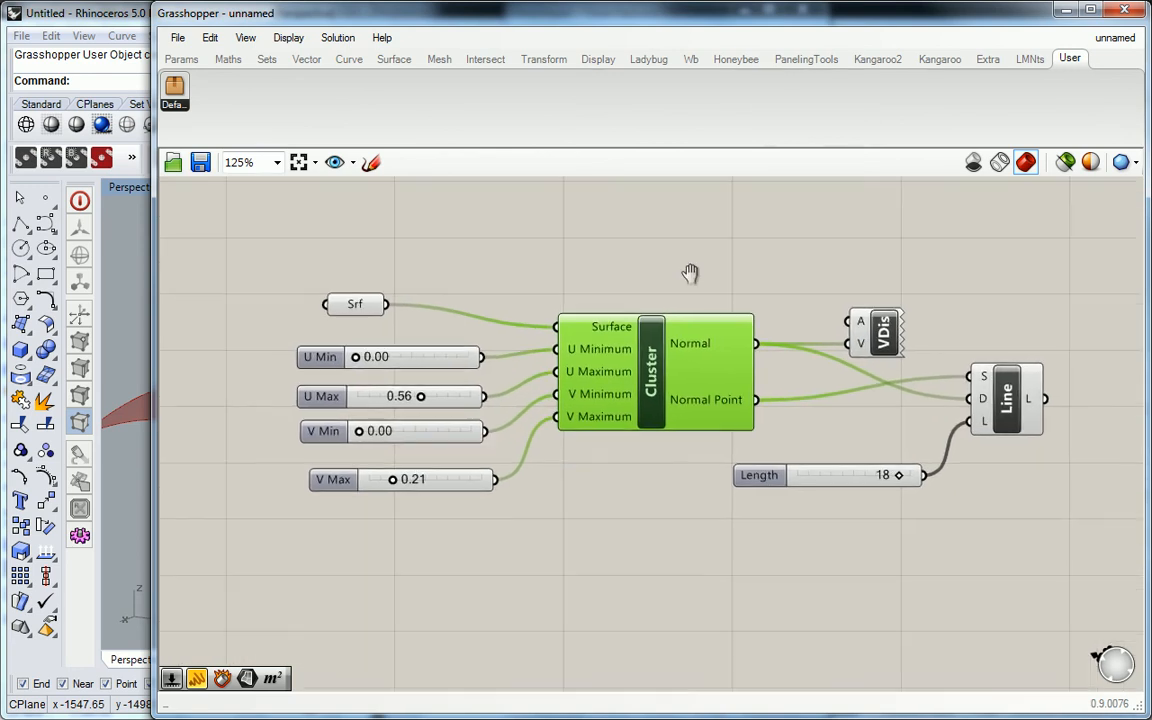